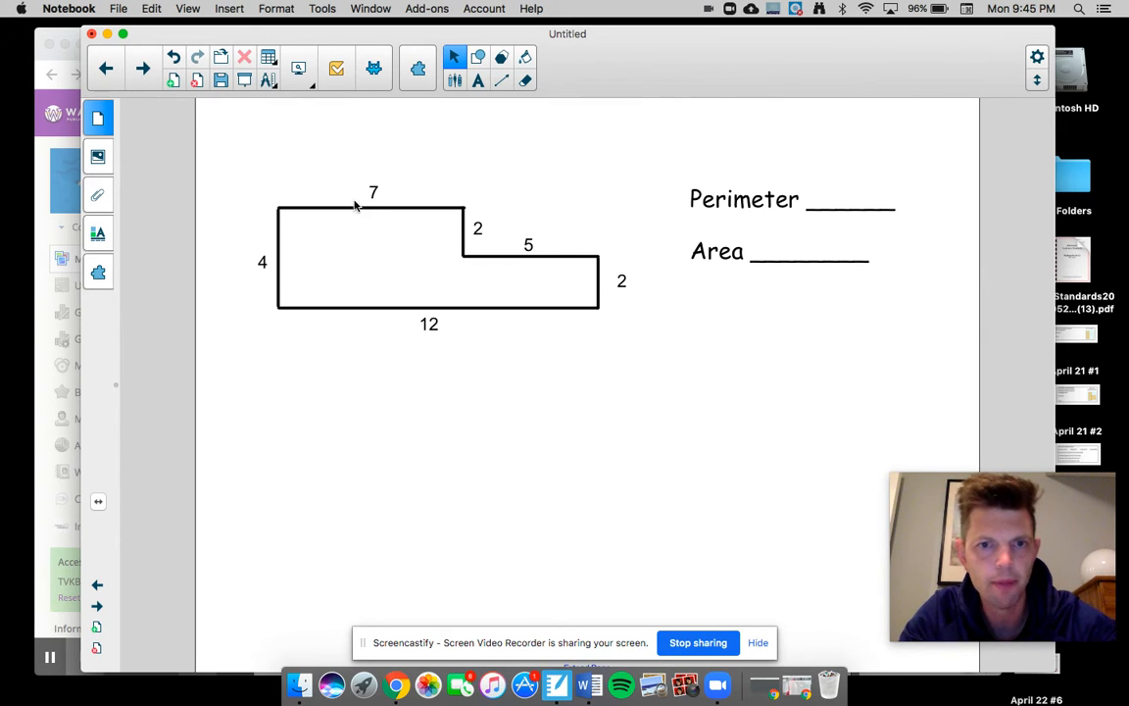
Write the perimeter answer 32 in red on the Perimeter blank with the pen
click(502, 81)
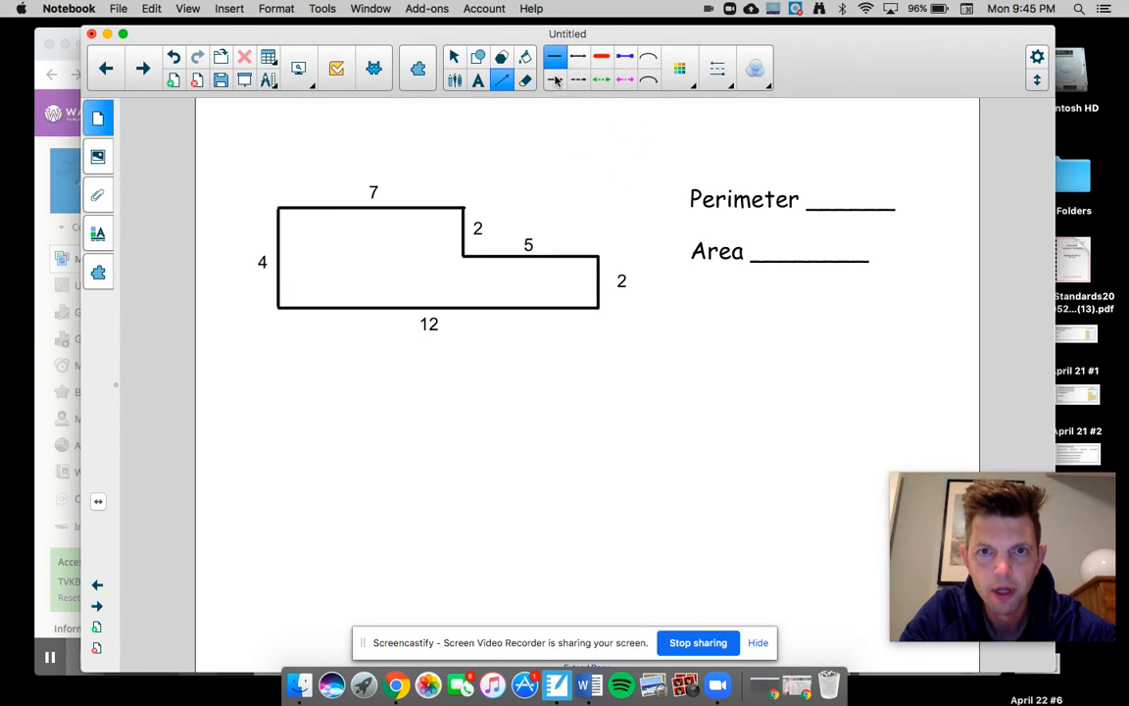
click(561, 66)
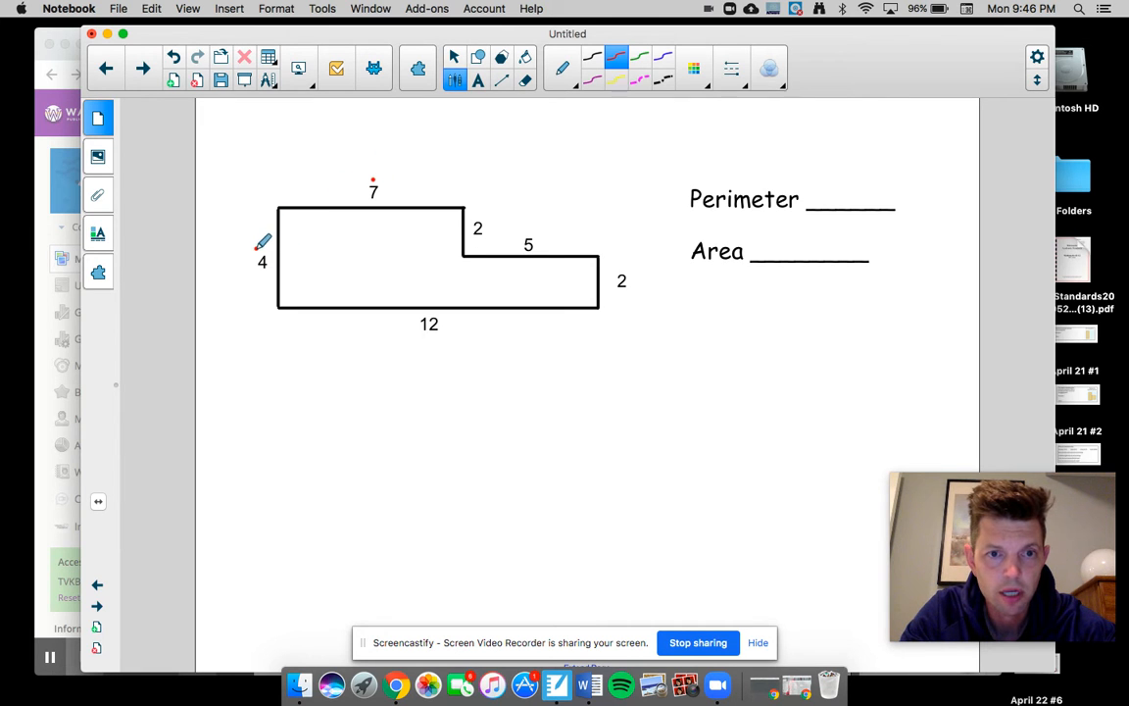
mouse_move(483, 212)
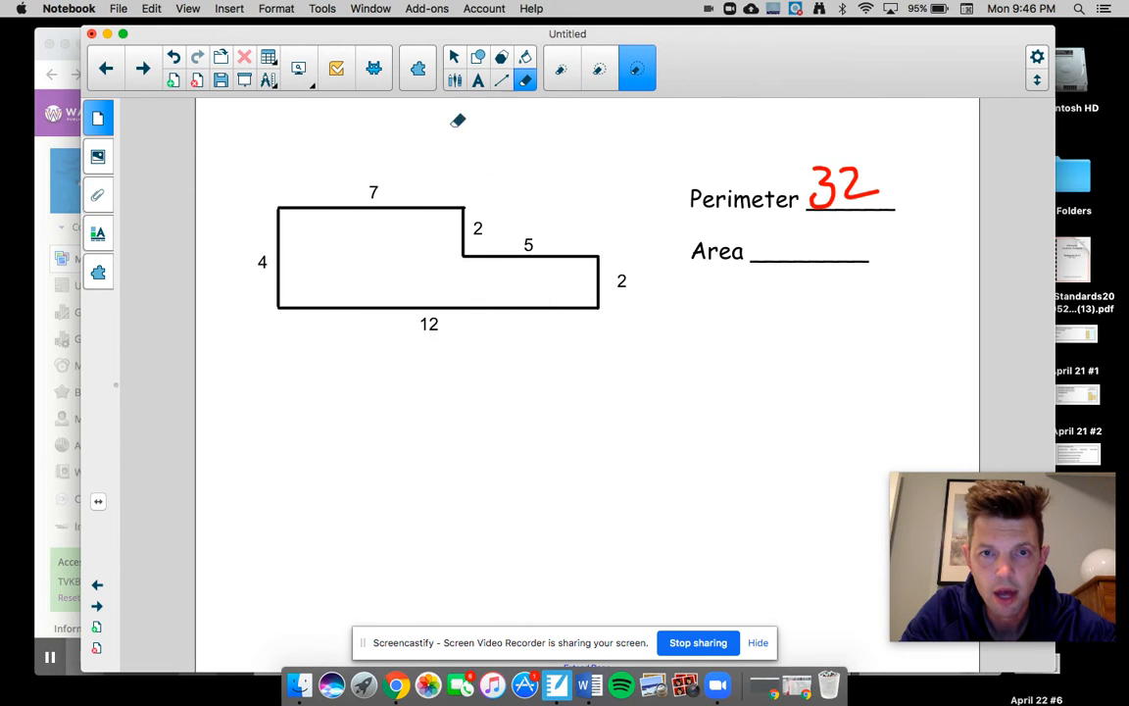
Divide the shape and outline the small right rectangle in red, giving areas 28 + 10 = 38
click(561, 68)
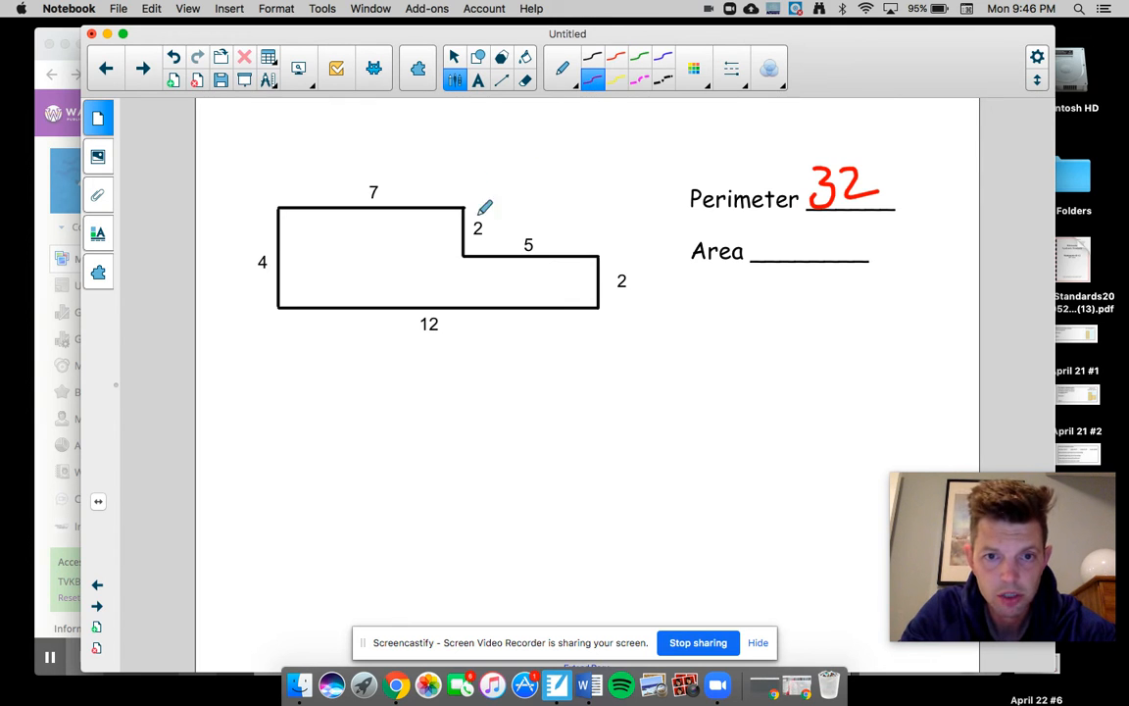
drag(335, 263, 455, 257)
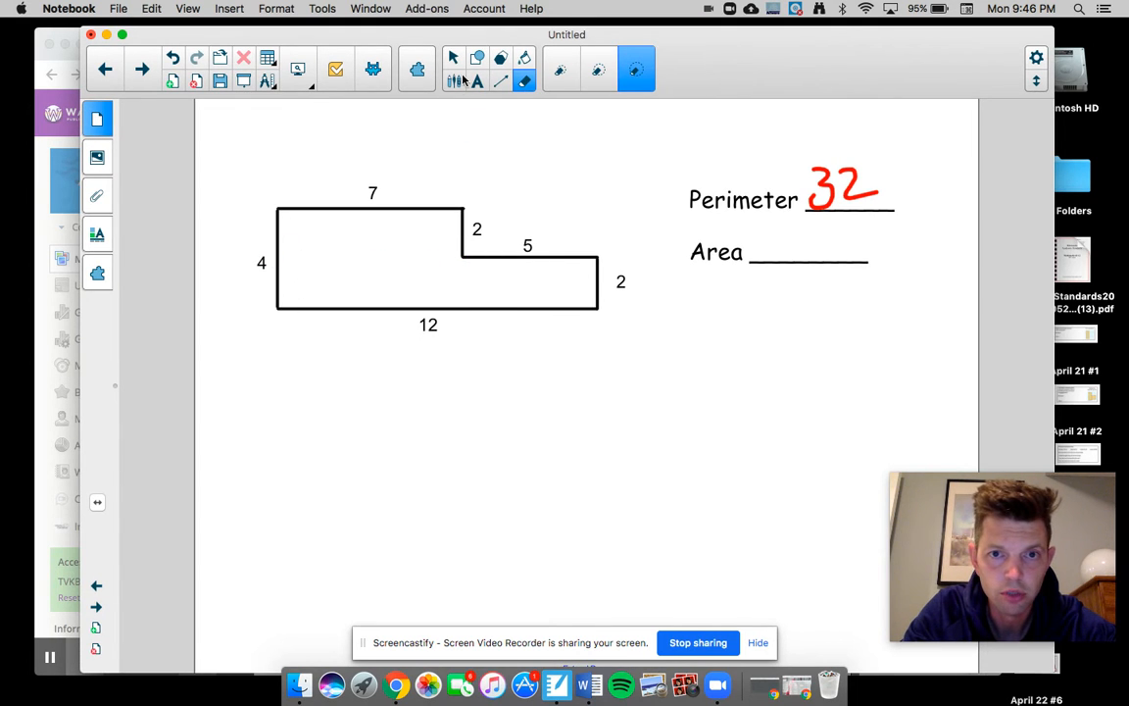
click(561, 68)
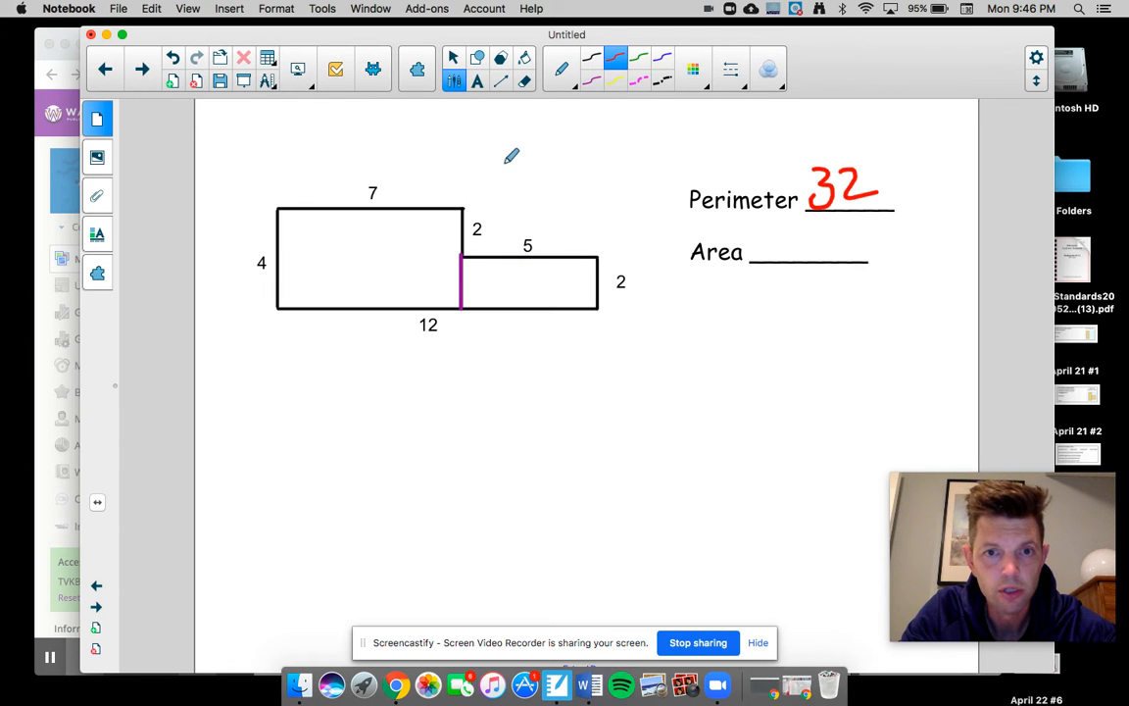
mouse_move(475, 251)
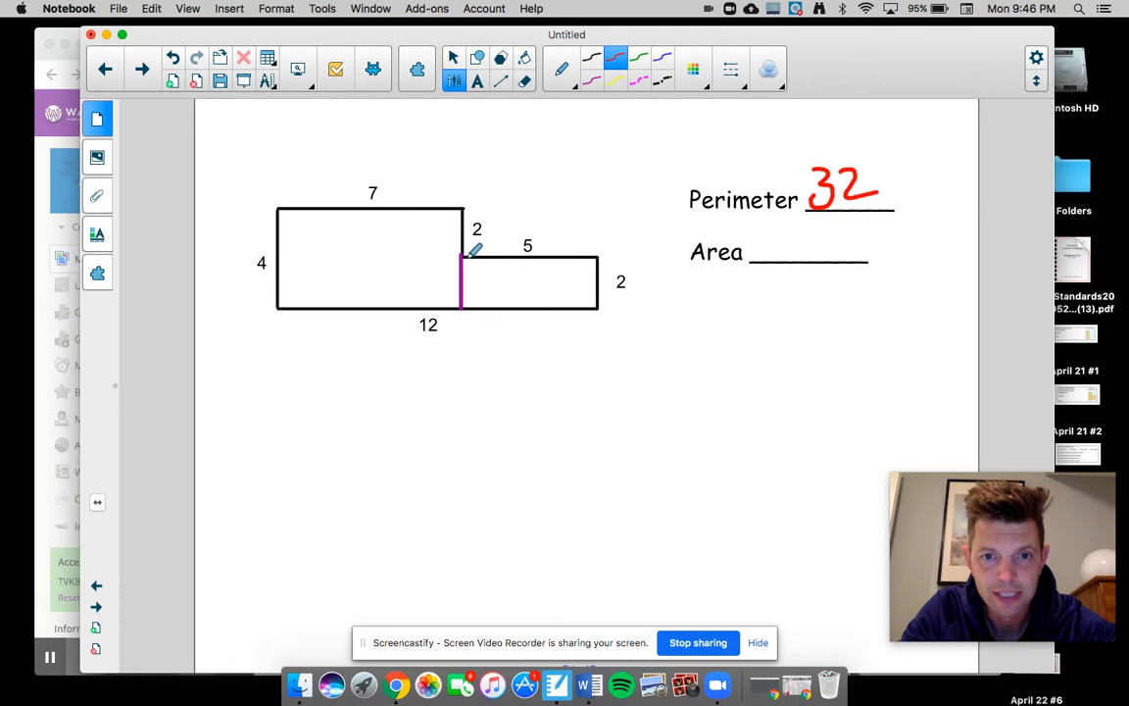
drag(461, 257, 584, 239)
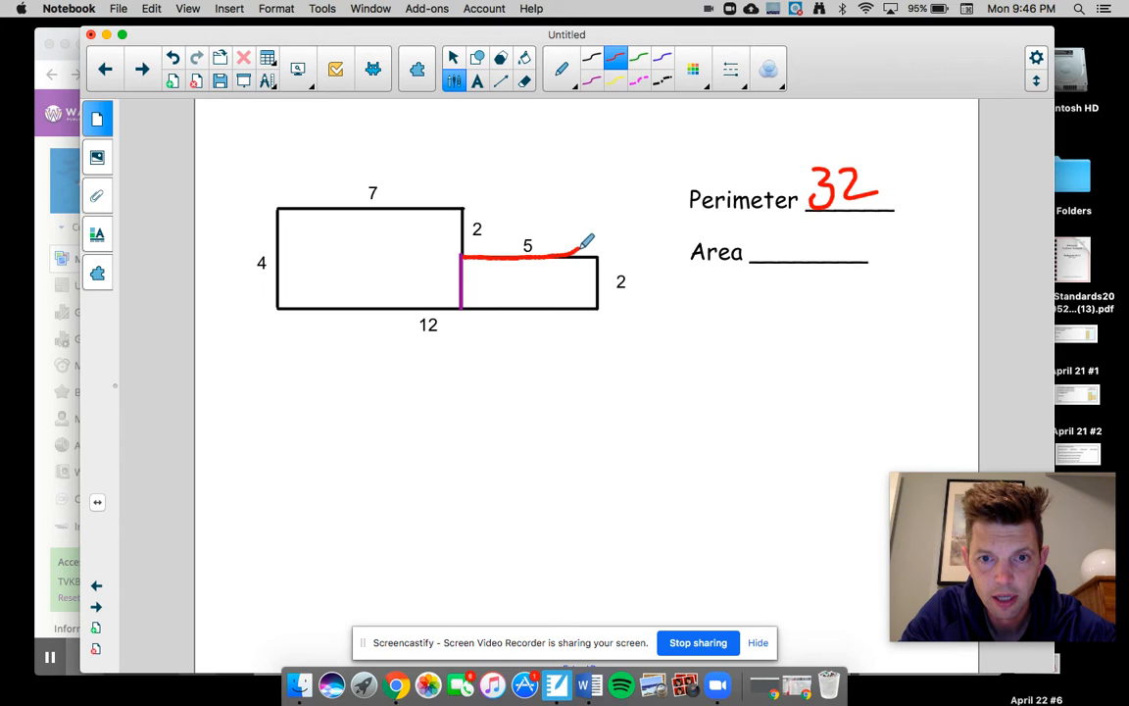
drag(578, 245, 578, 304)
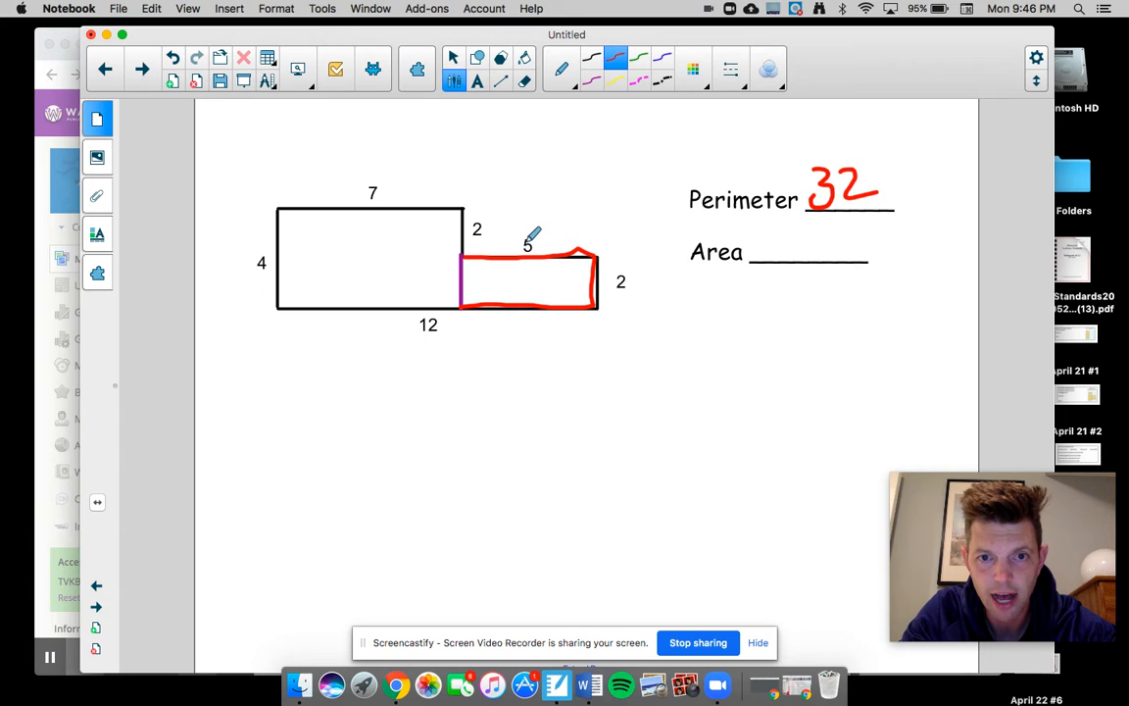
mouse_move(608, 231)
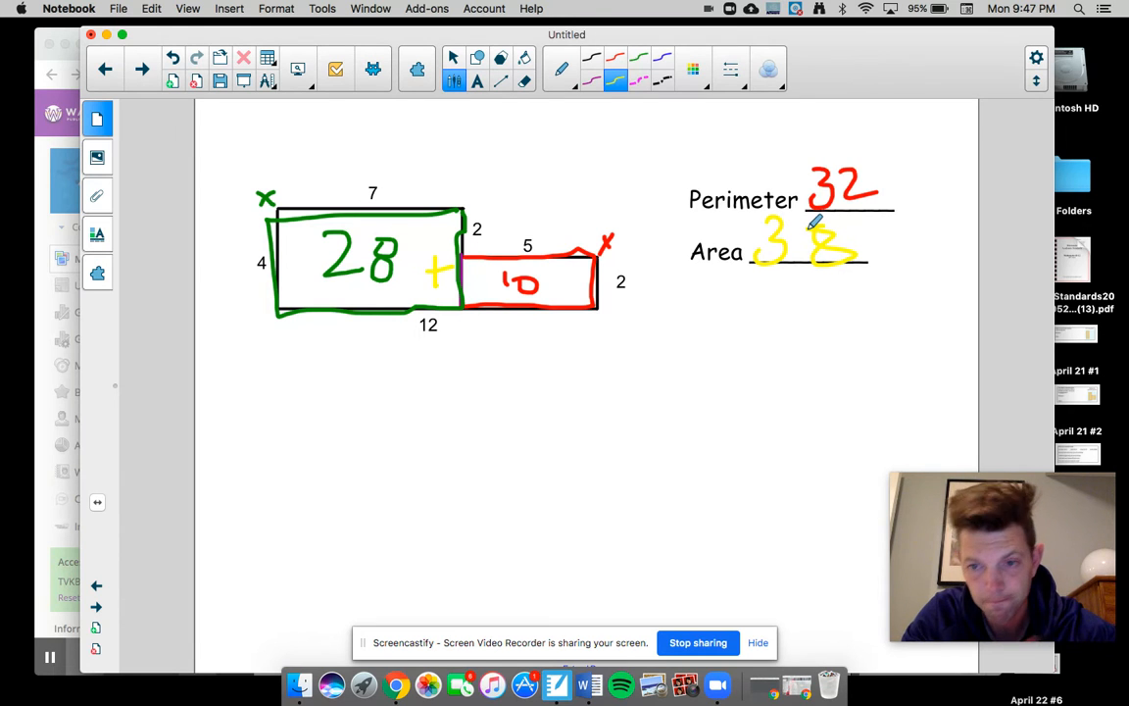
Move to the page with the making-change money problem
click(141, 69)
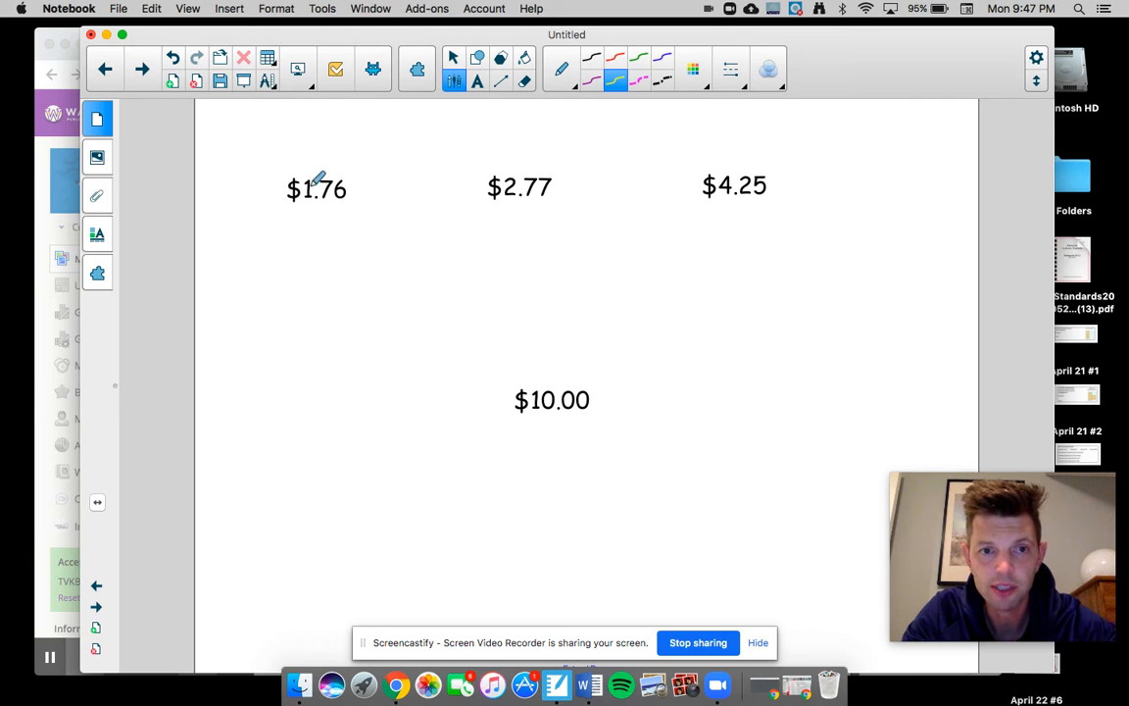
Underline $1.76 and $2.77 in yellow and circle the $10.00 in red
drag(290, 206, 348, 206)
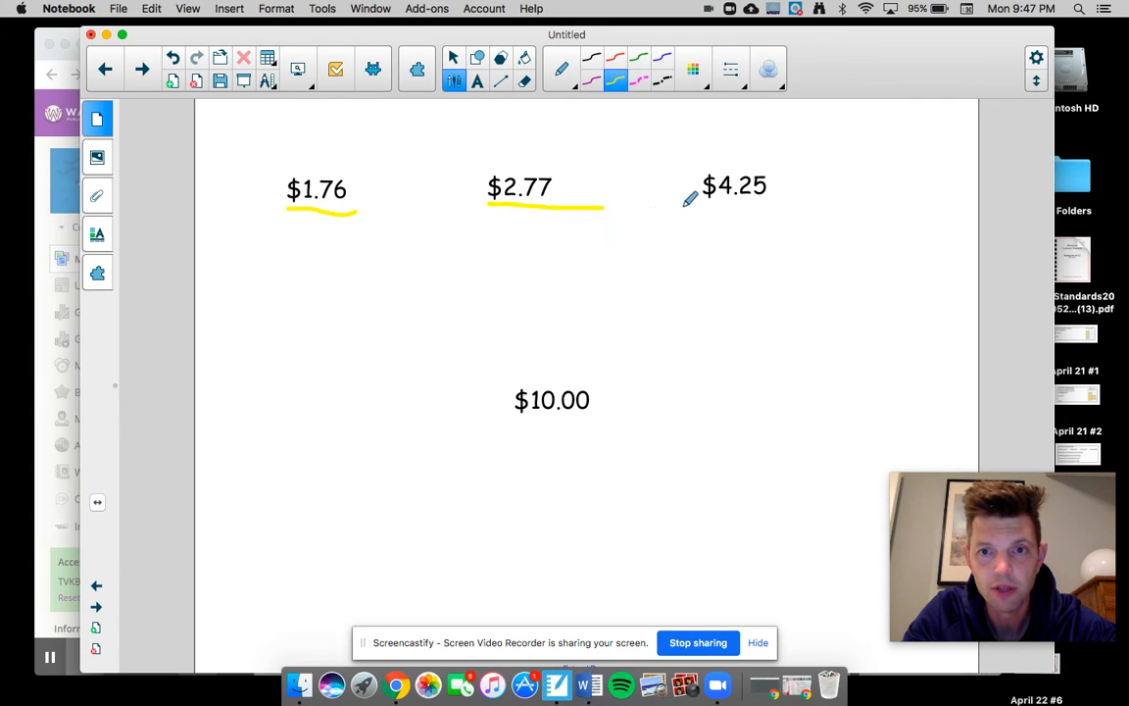
drag(690, 200, 784, 200)
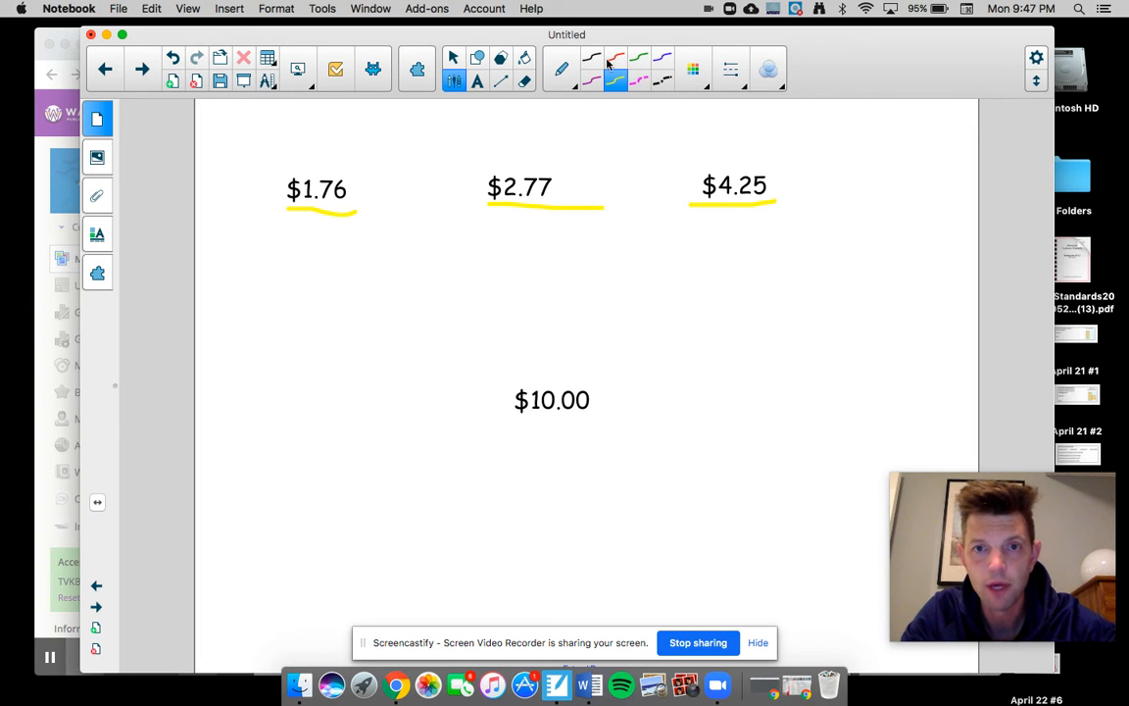
click(616, 69)
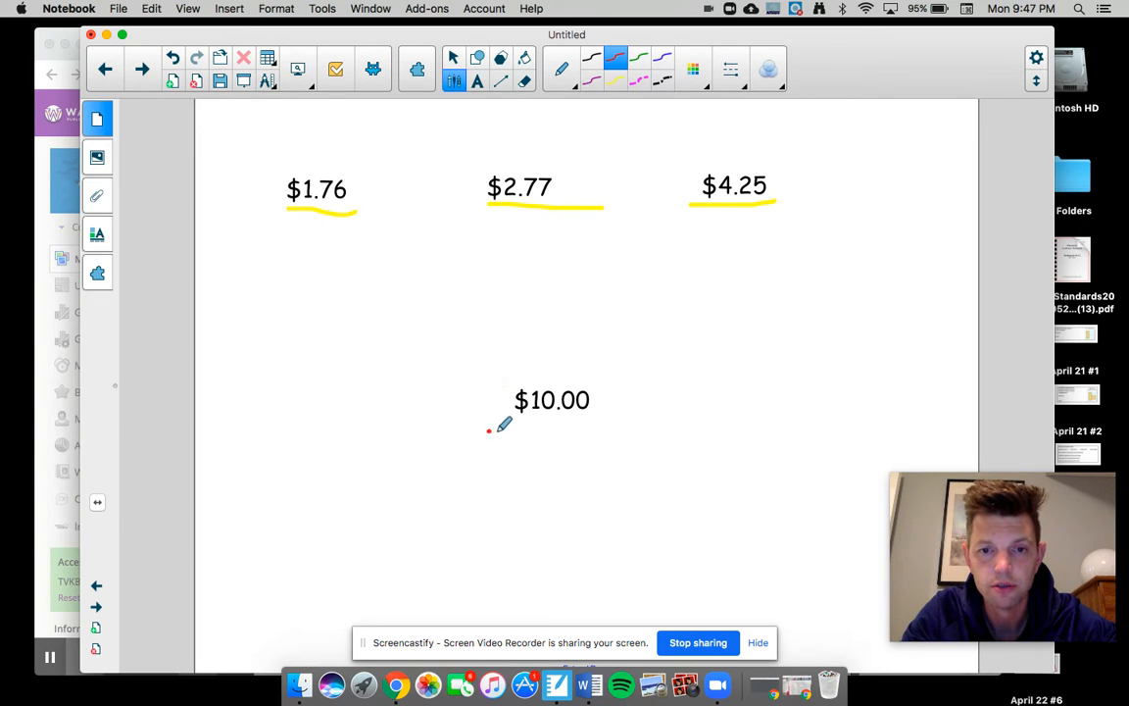
drag(490, 431, 530, 427)
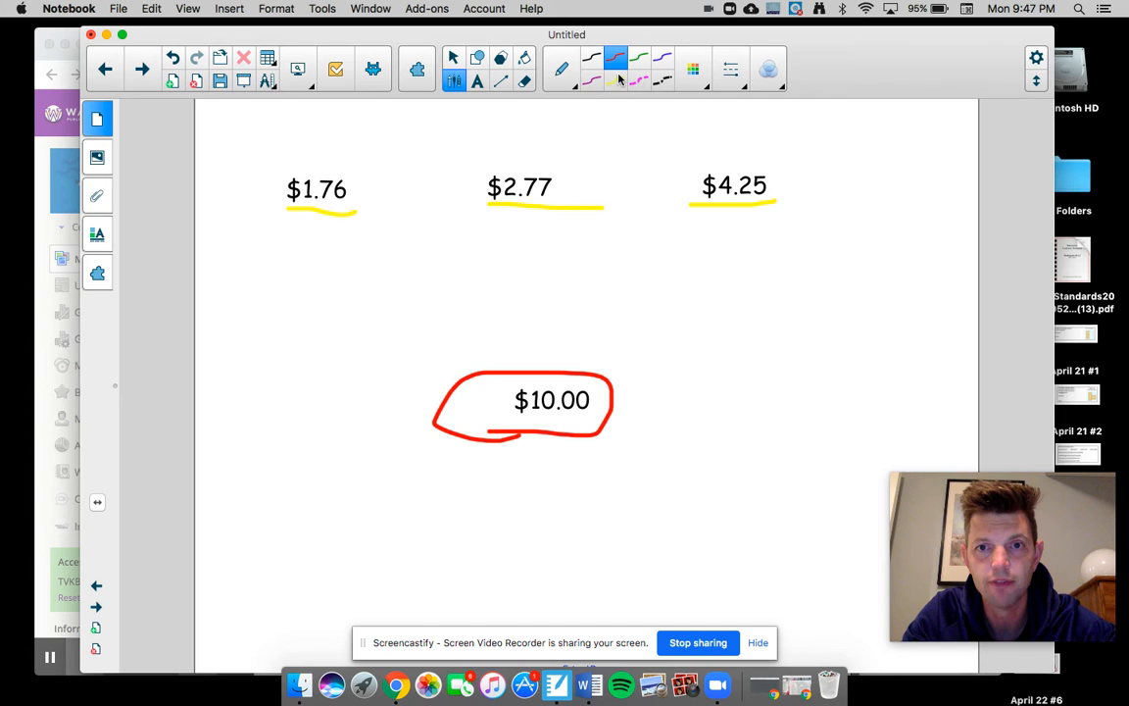
click(455, 57)
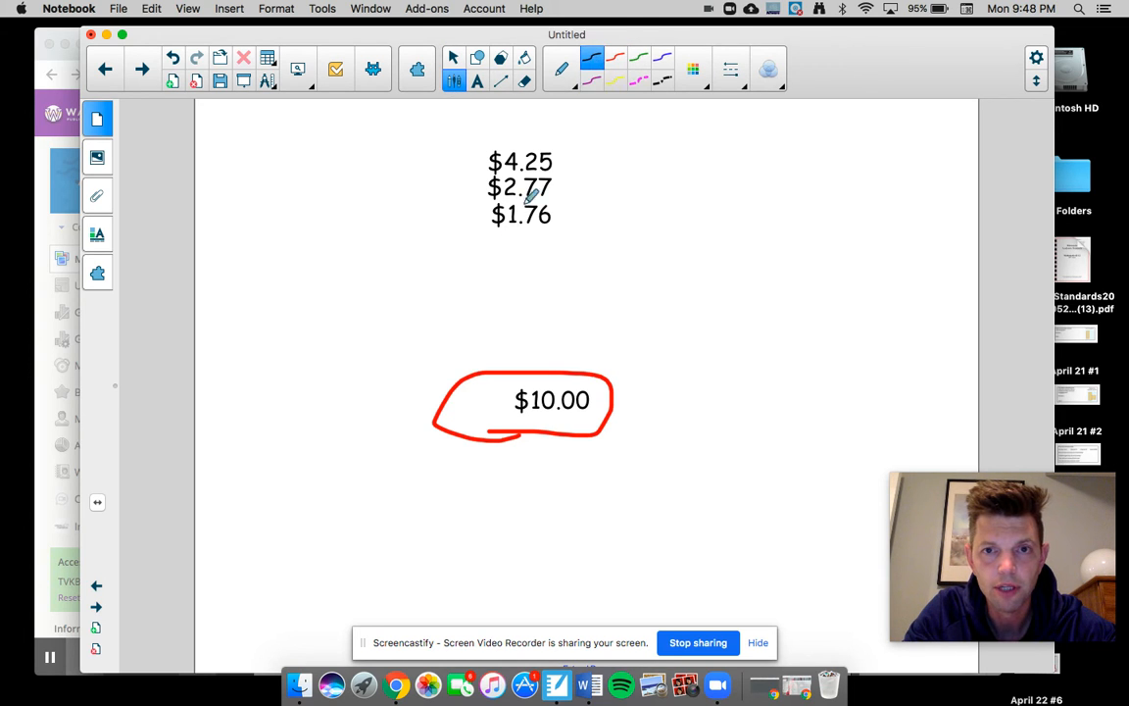
Draw the sum line and add the prices with carries to the total 8.78
drag(454, 232, 671, 226)
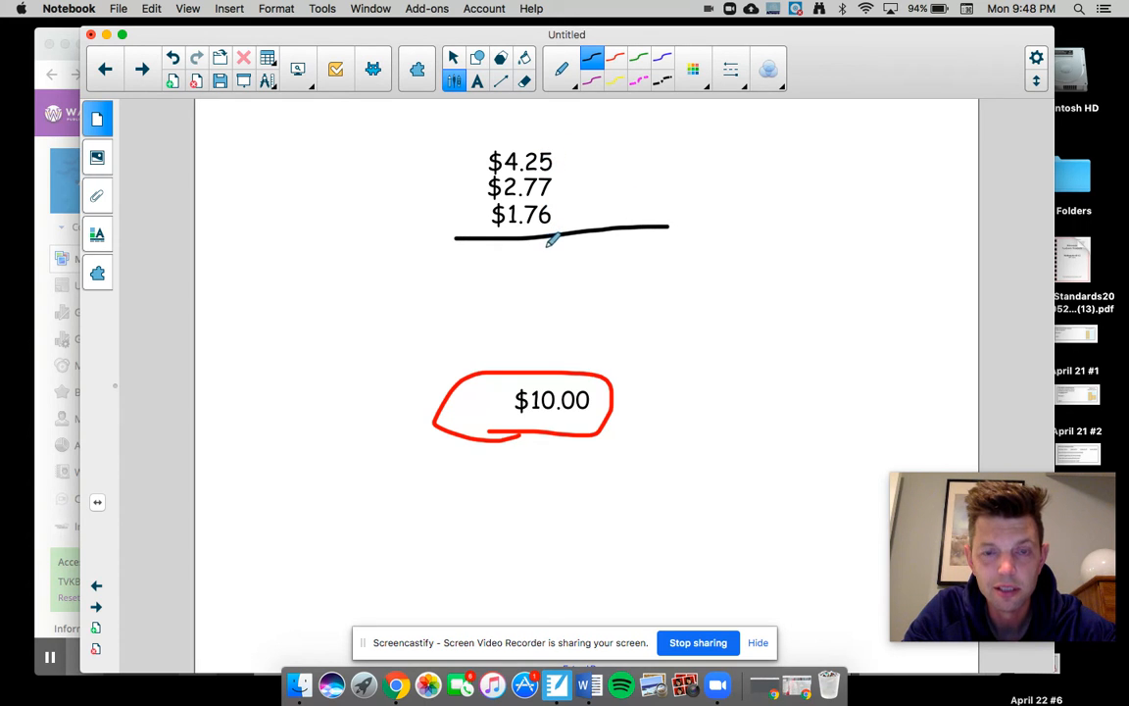
drag(549, 251, 557, 266)
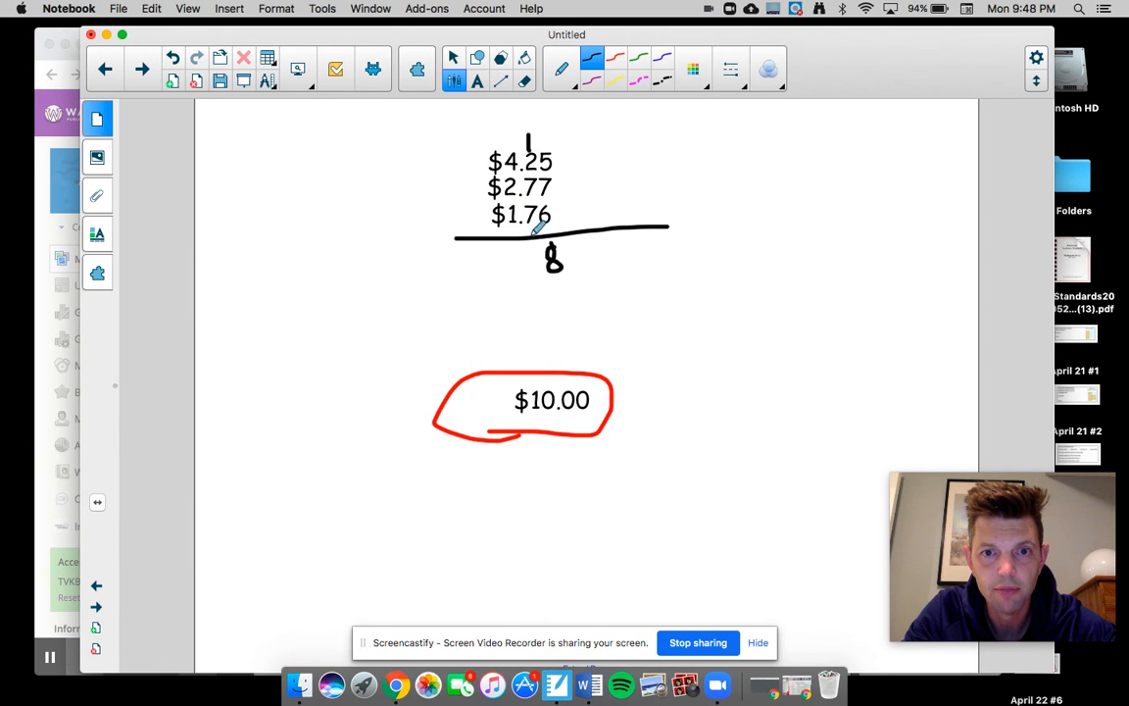
drag(533, 275, 533, 245)
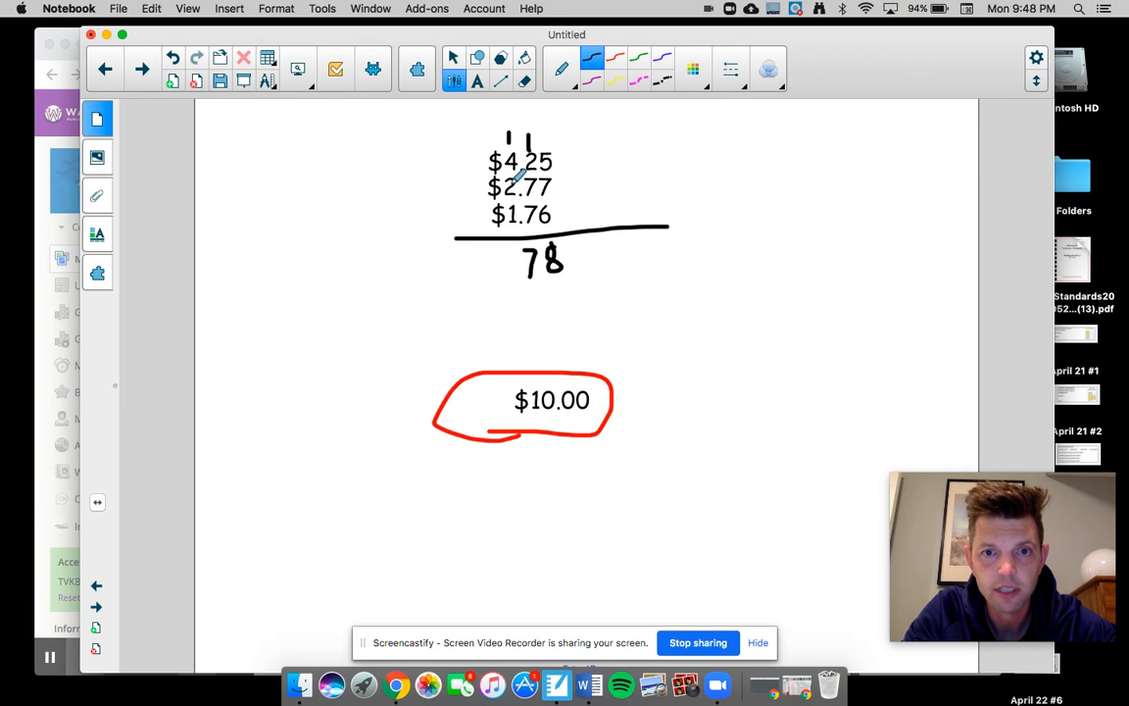
drag(505, 264, 500, 278)
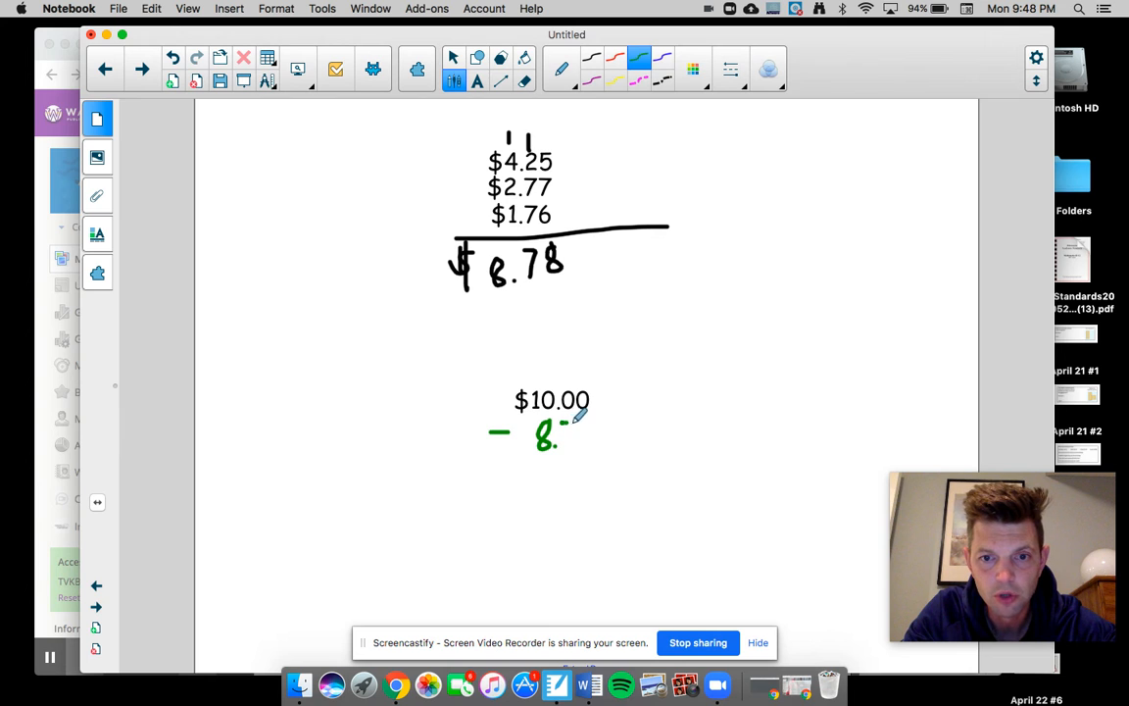
Subtract 8.78 from $10.00 in green with regrouping to get $1.22
drag(545, 435, 588, 431)
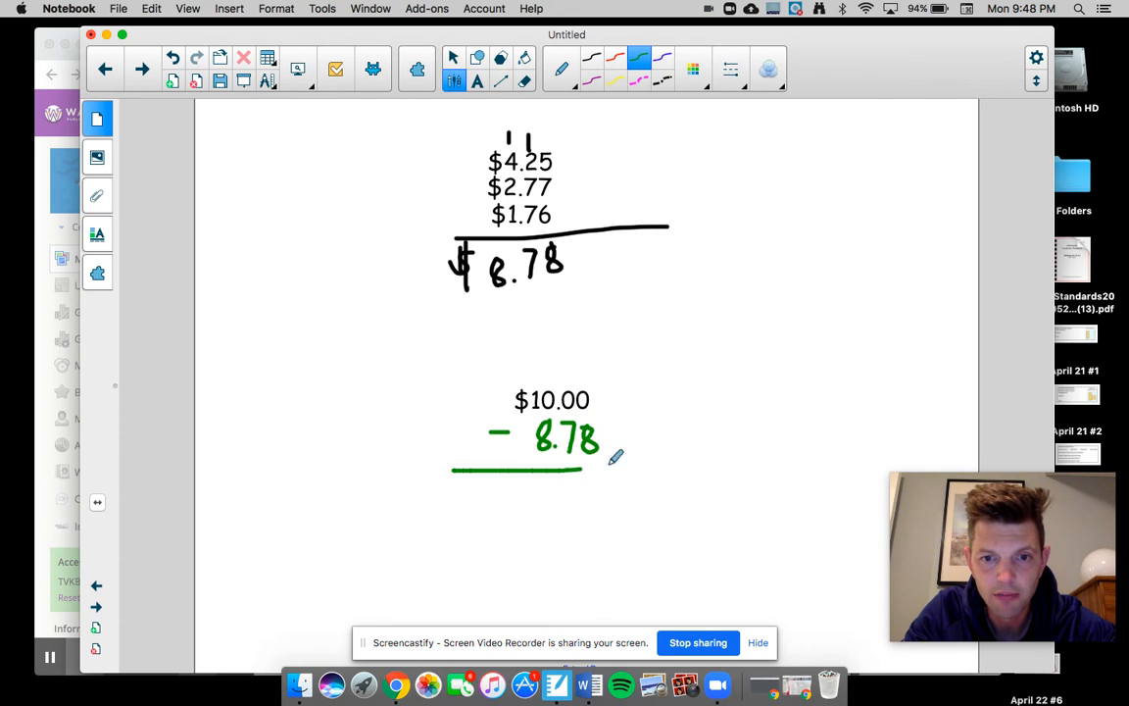
drag(579, 470, 647, 462)
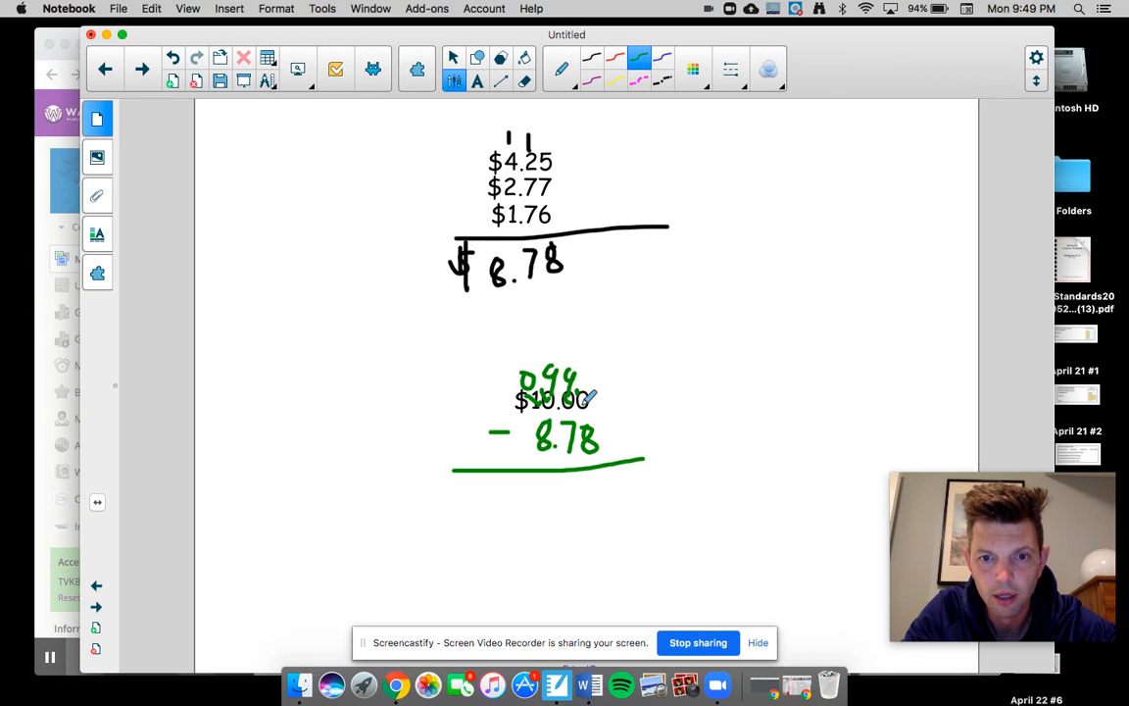
drag(588, 382, 612, 373)
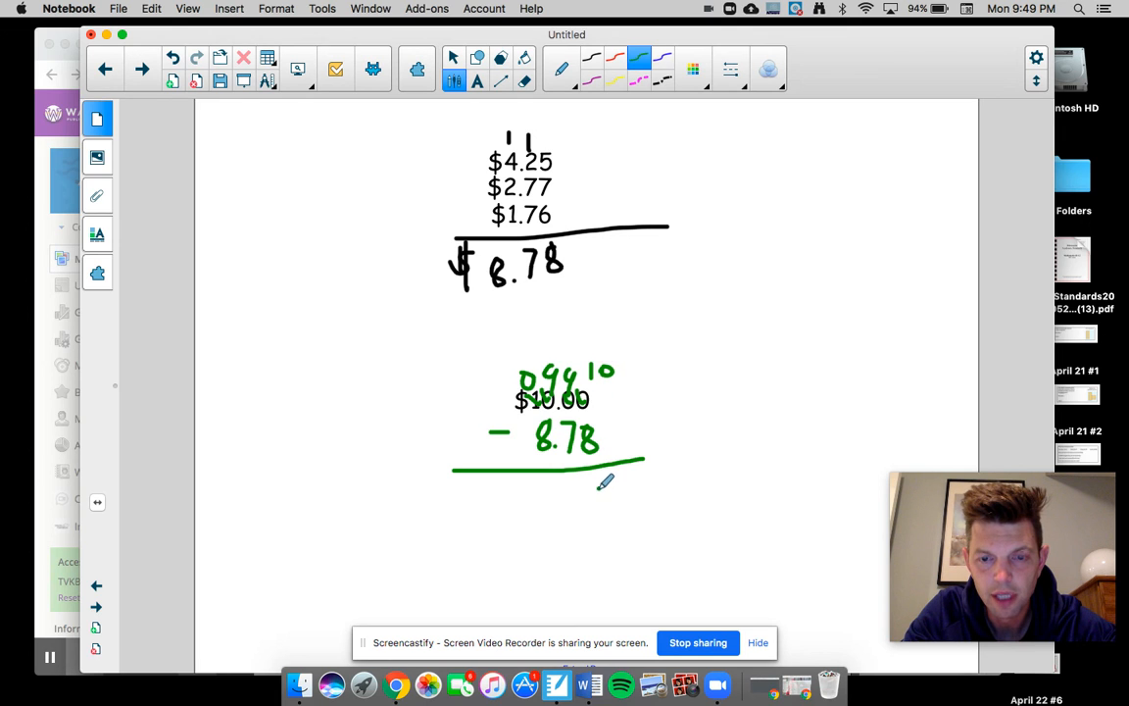
drag(588, 480, 607, 509)
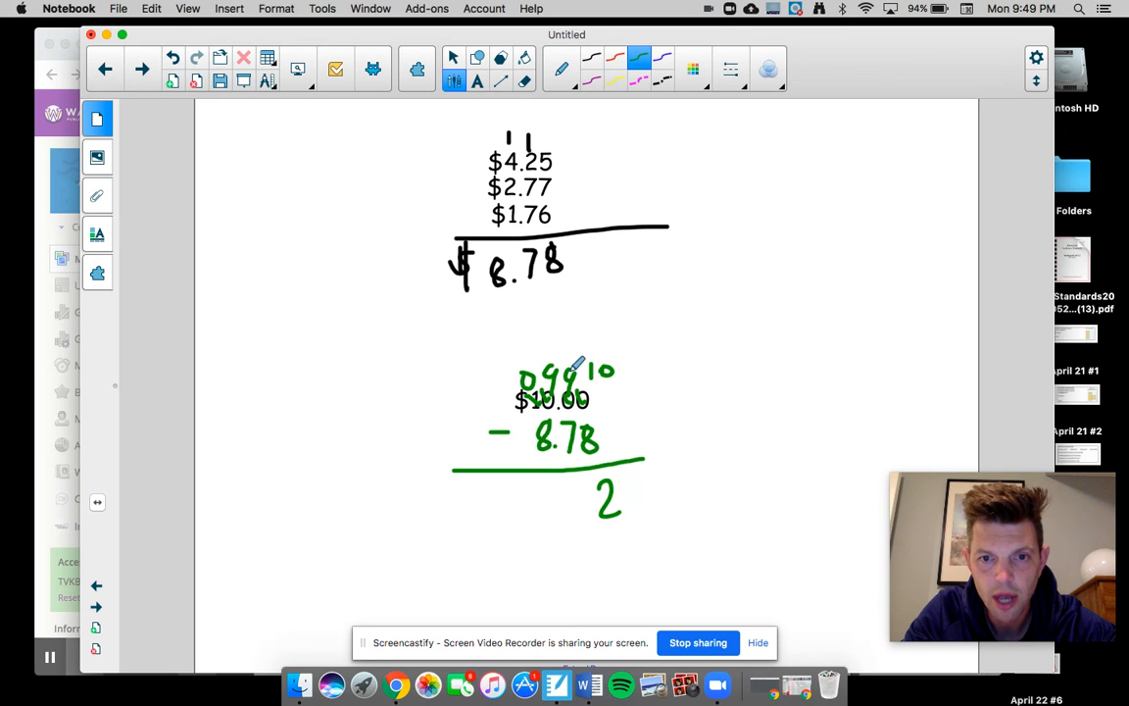
mouse_move(569, 477)
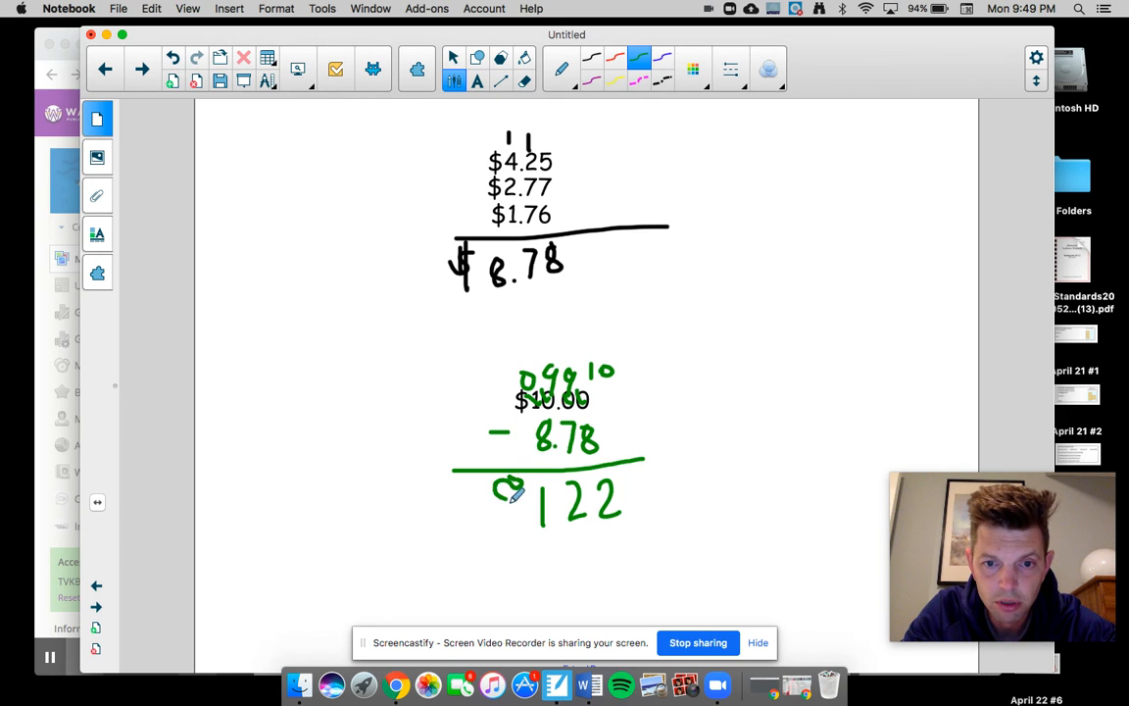
drag(500, 510, 509, 480)
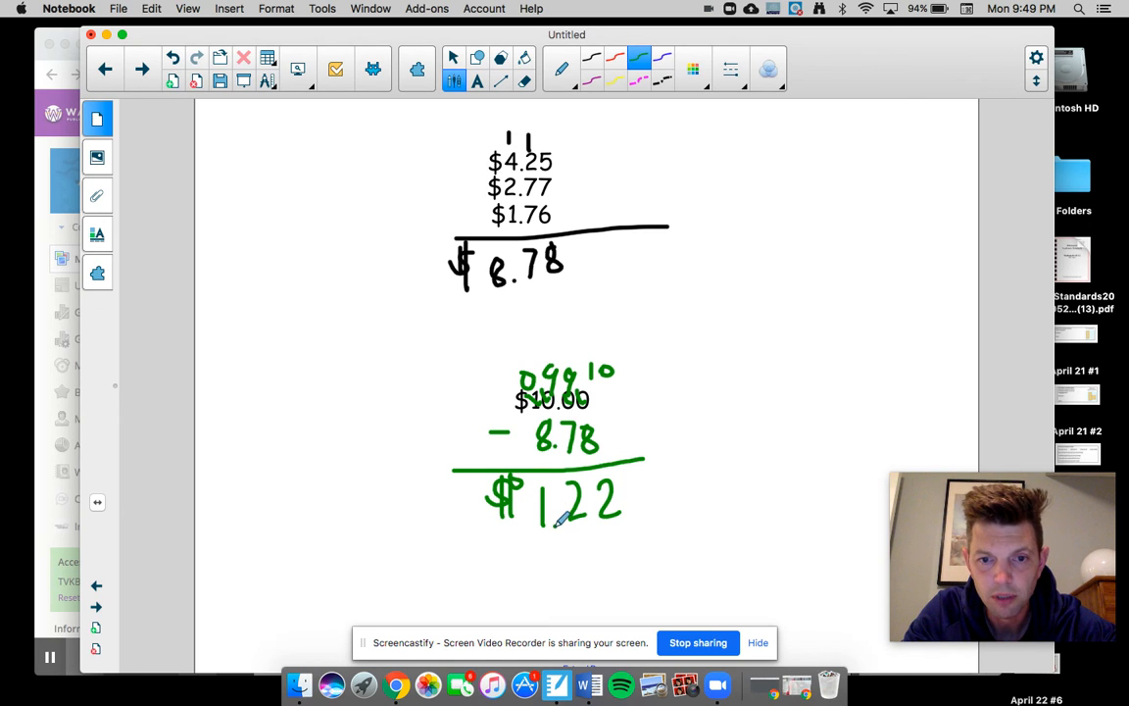
Underline the $1.22 answer in blue
click(662, 55)
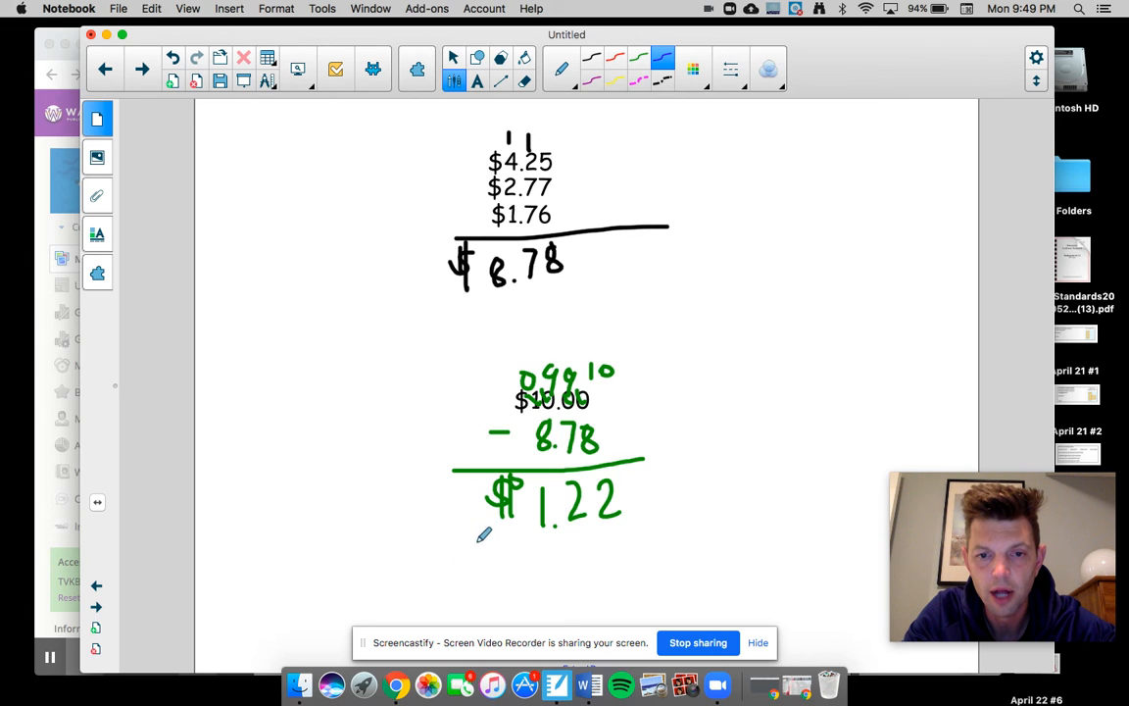
drag(474, 537, 722, 507)
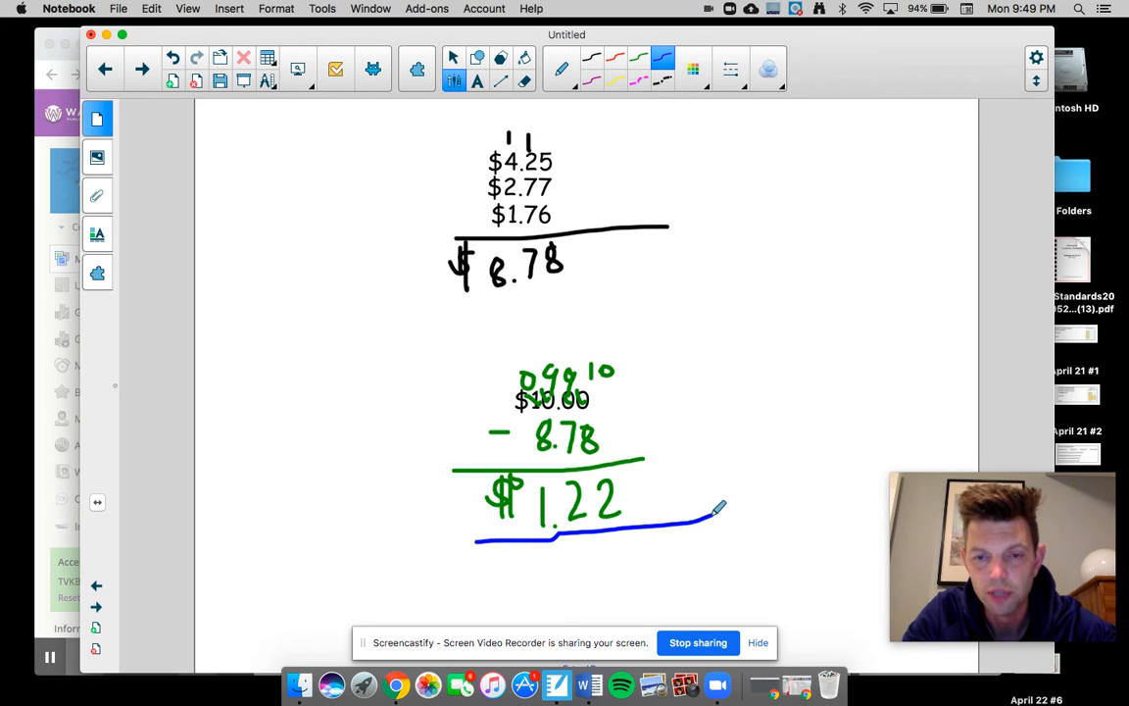